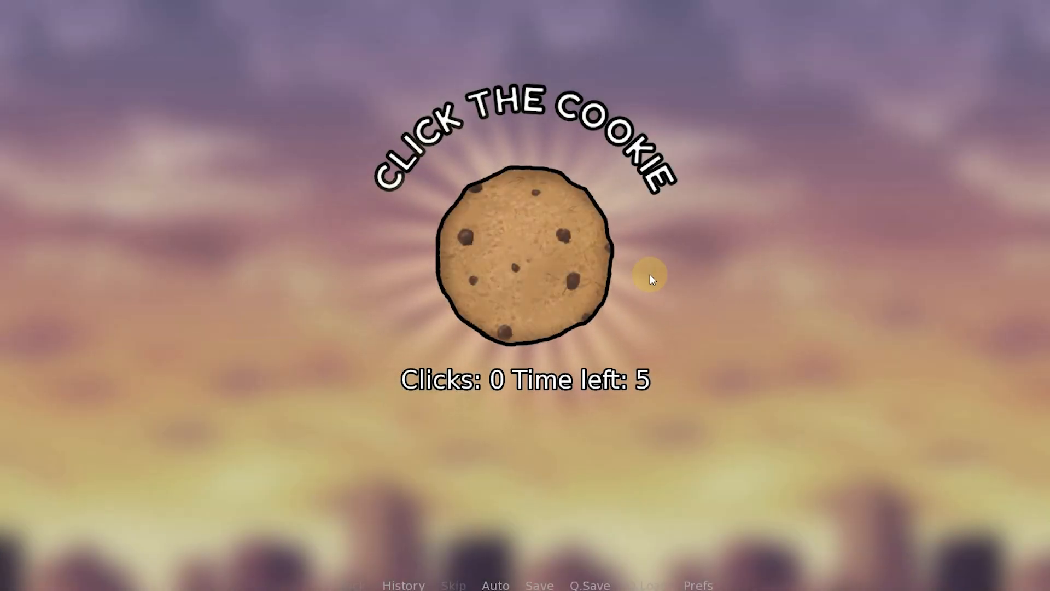
Click the cookie repeatedly to raise the counter during the first timed round.
left_click(524, 268)
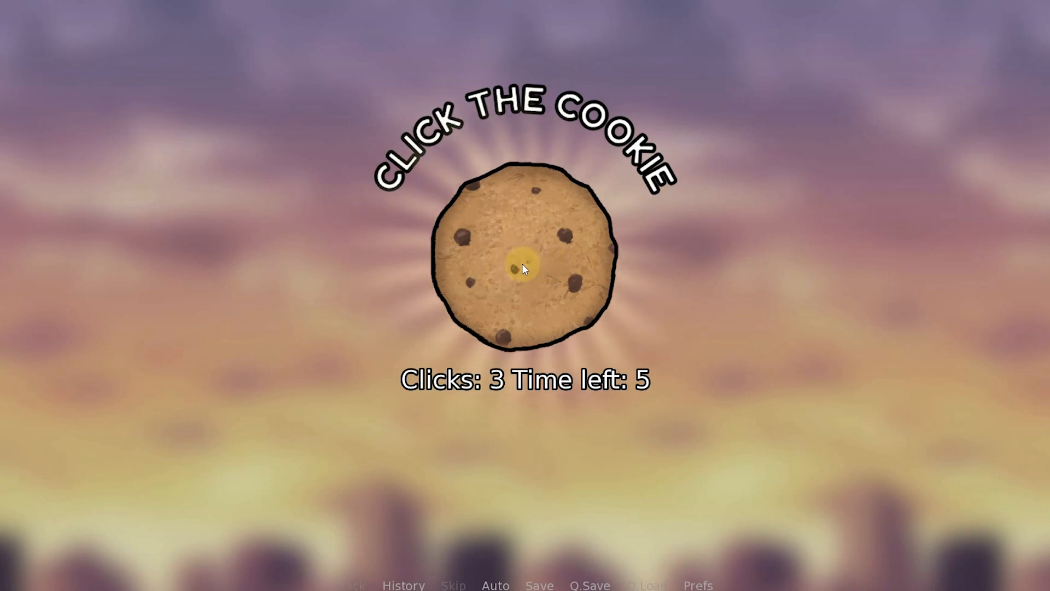
left_click(524, 261)
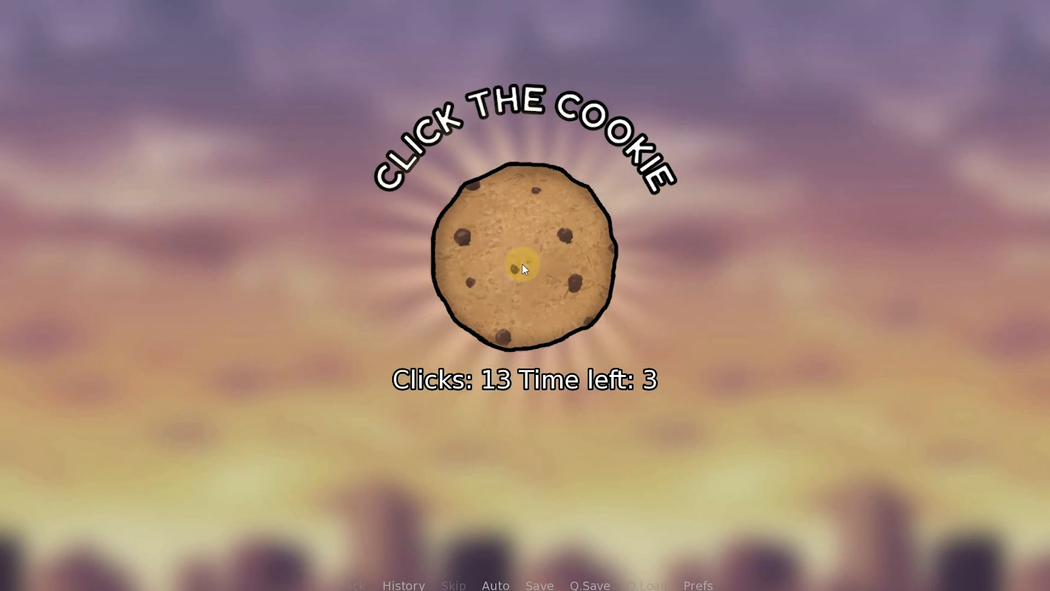
left_click(522, 261)
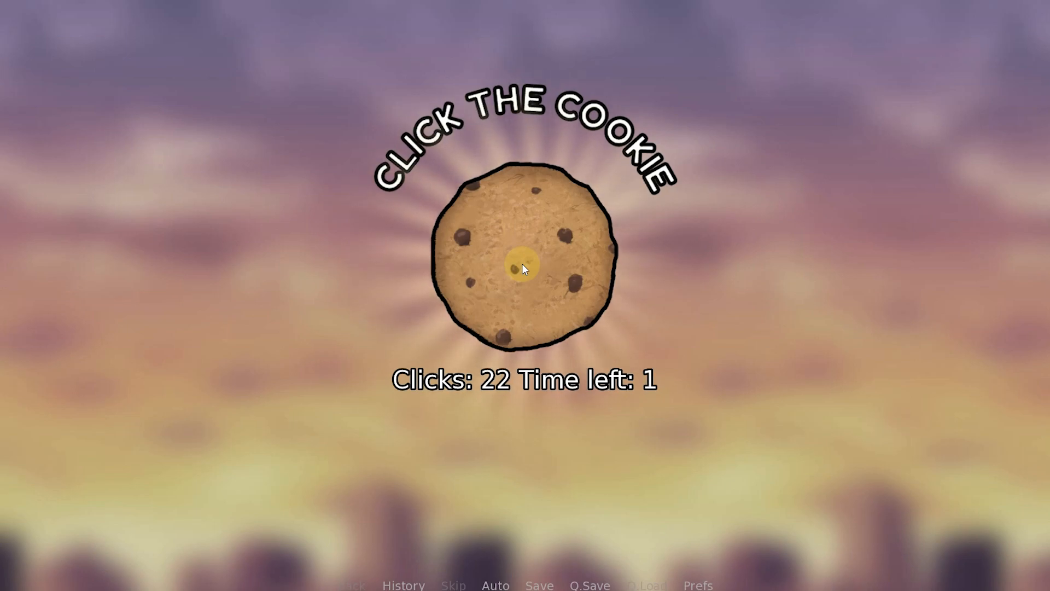
left_click(525, 264)
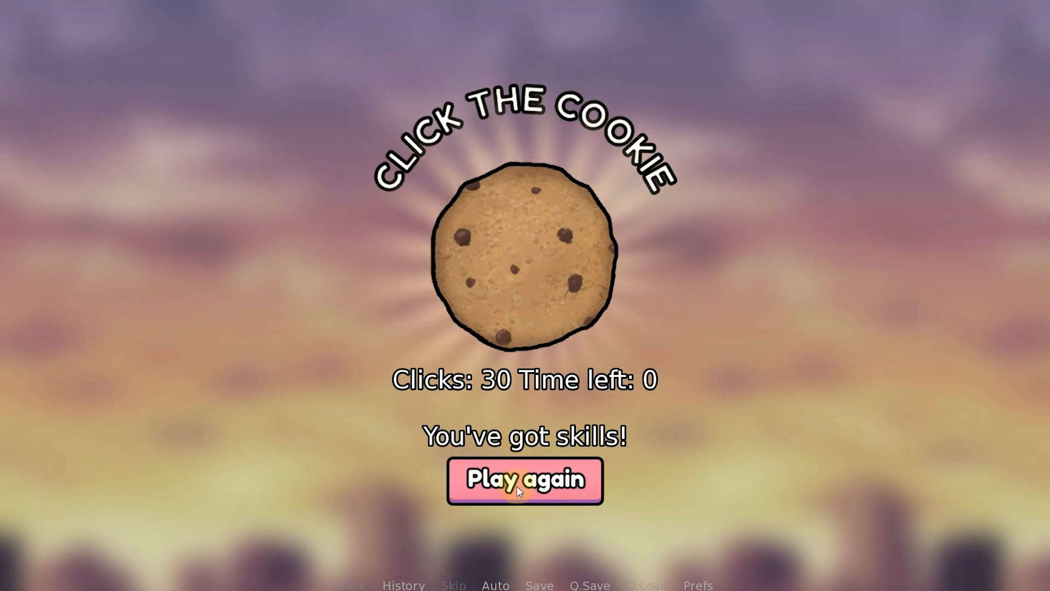
Start a new round with Play again and click the cookie through it until the timer ends.
left_click(524, 480)
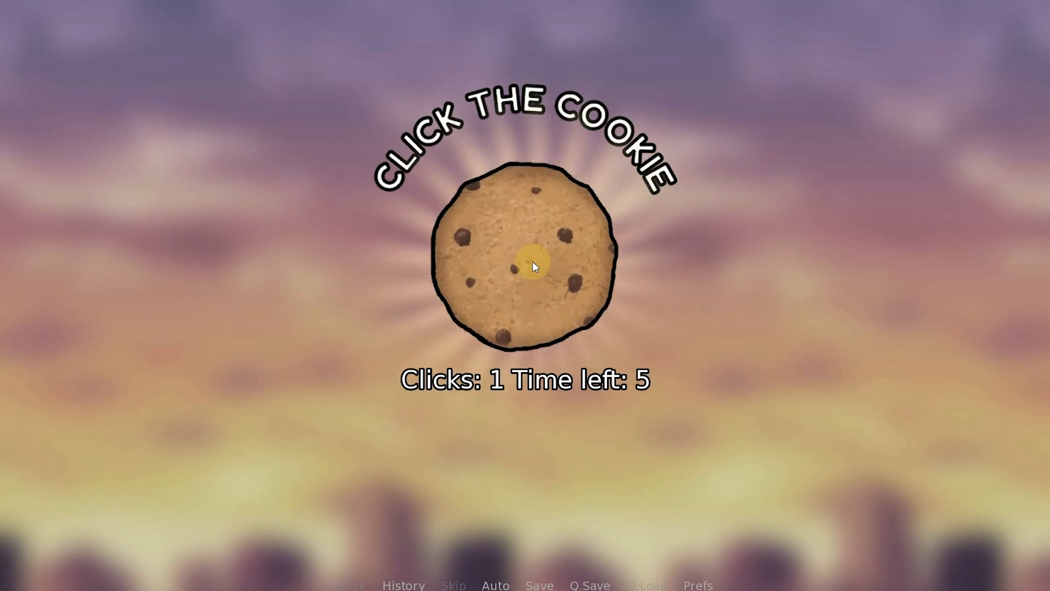
left_click(525, 263)
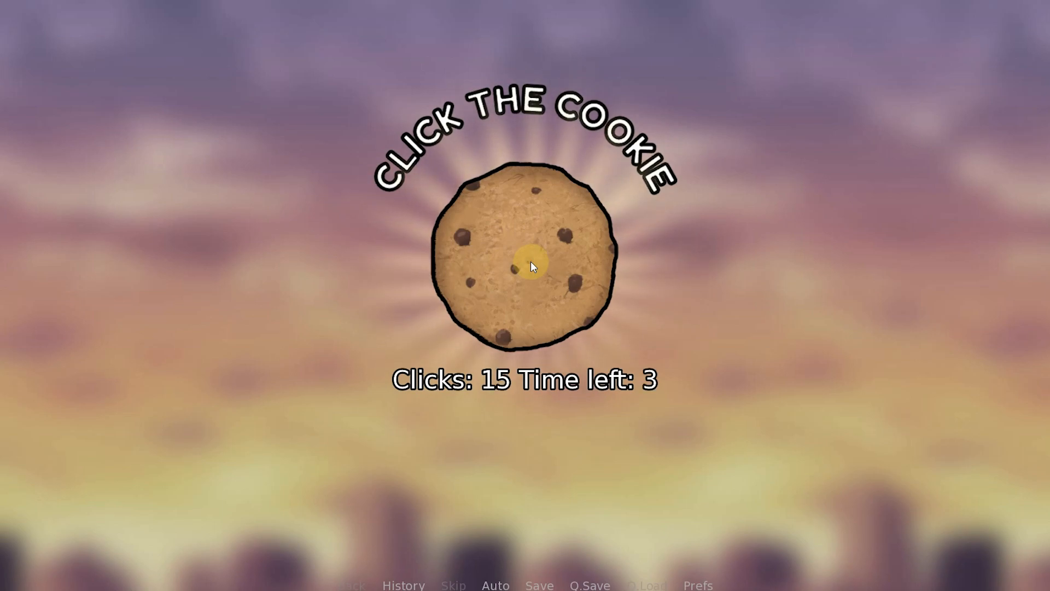
left_click(524, 265)
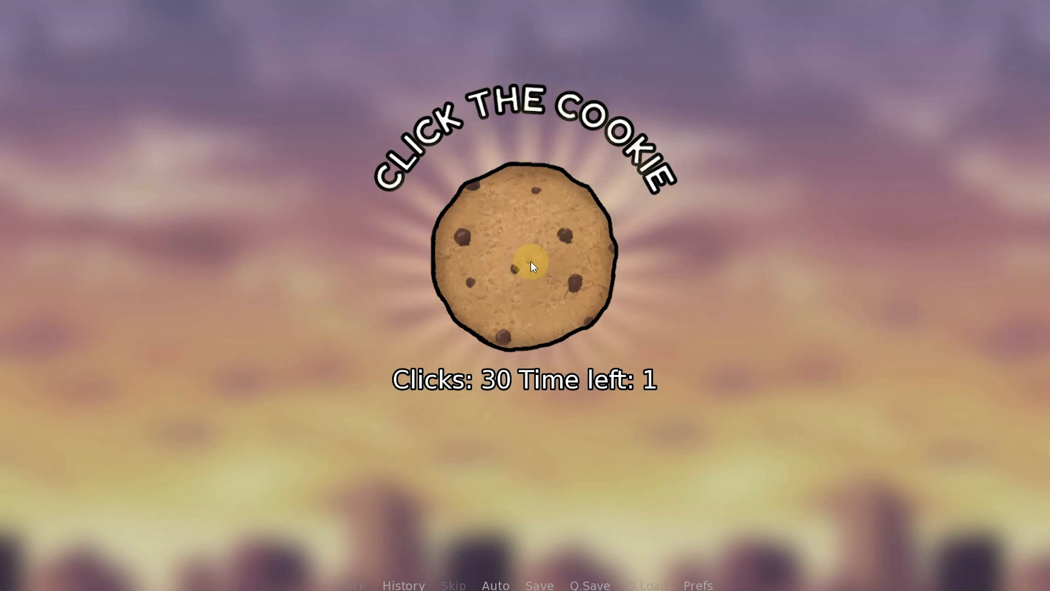
left_click(525, 264)
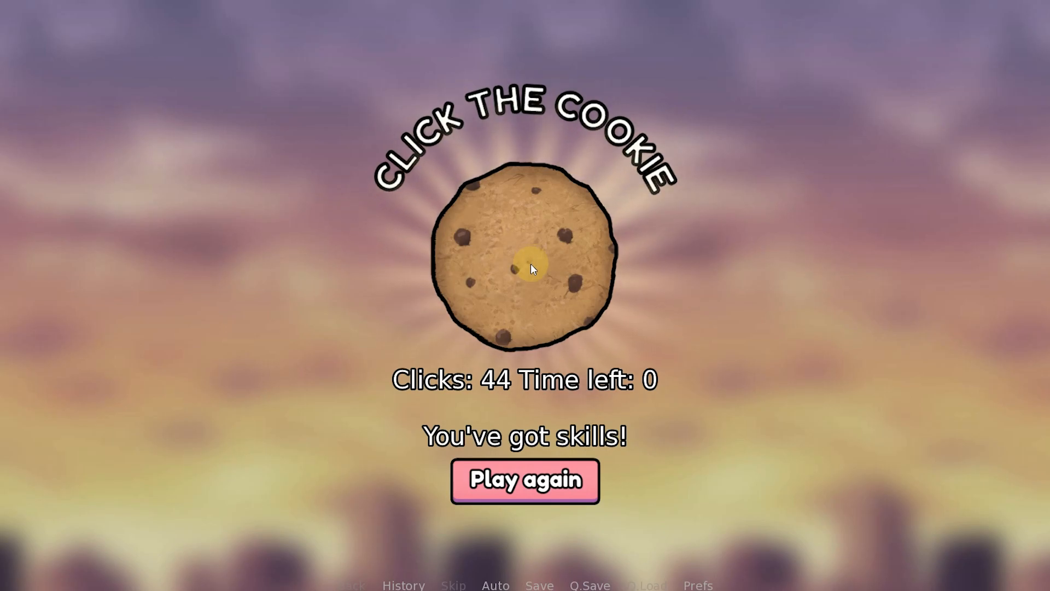
left_click(525, 480)
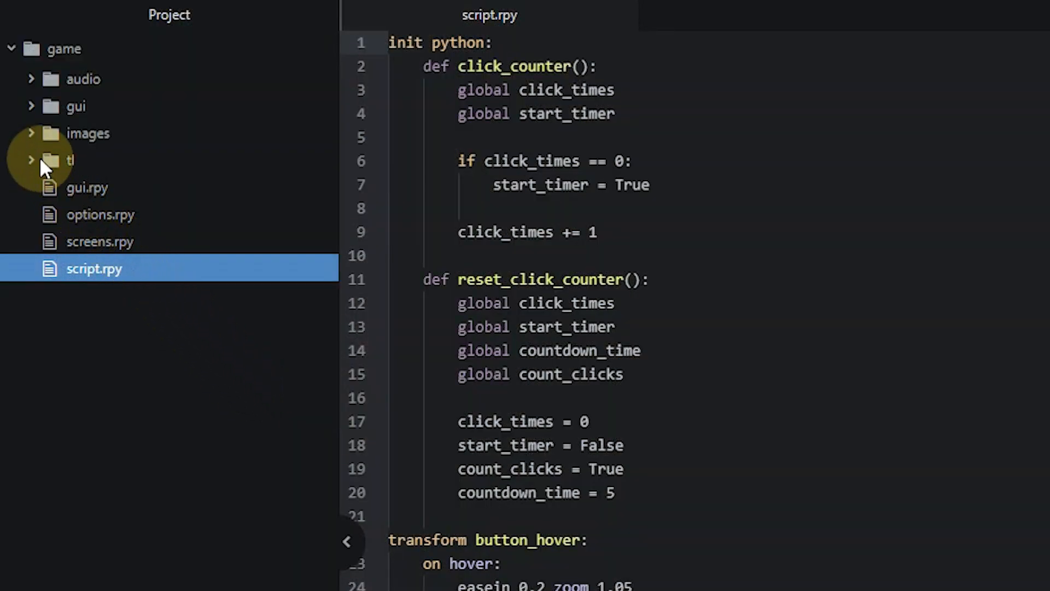
Show script.rpy in Atom with the click_counter and reset_click_counter functions.
left_click(87, 134)
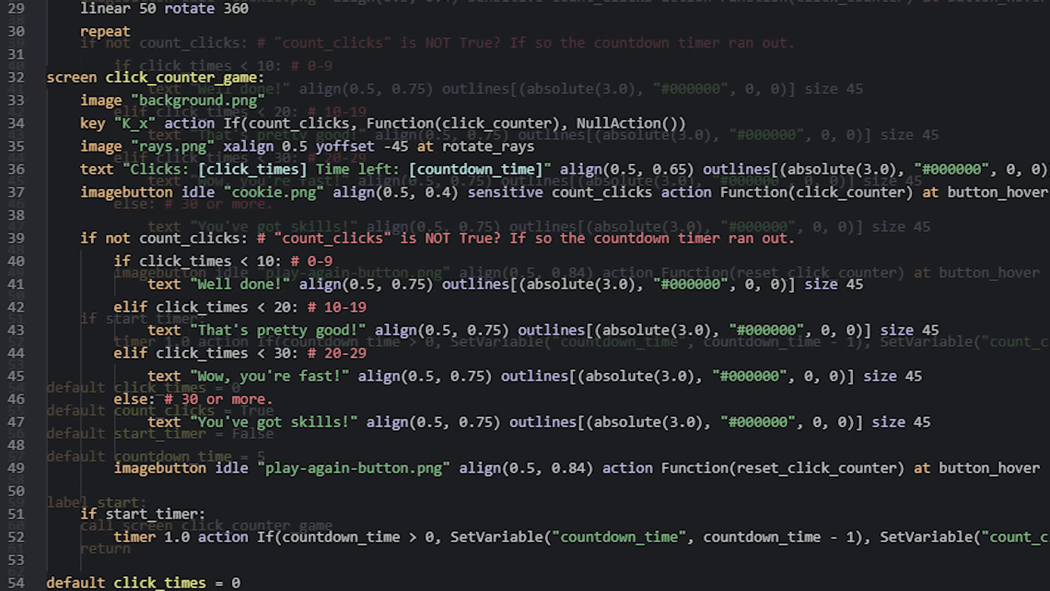
Scroll to the click_counter_game screen block and open the pygame keyboard documentation.
scroll("down", 3)
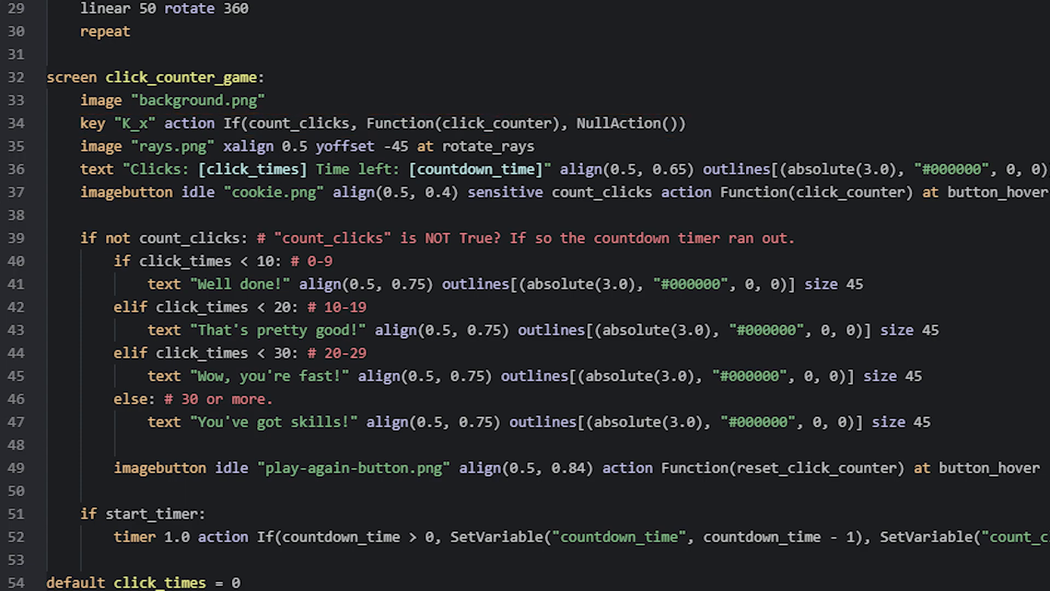
double_click(125, 123)
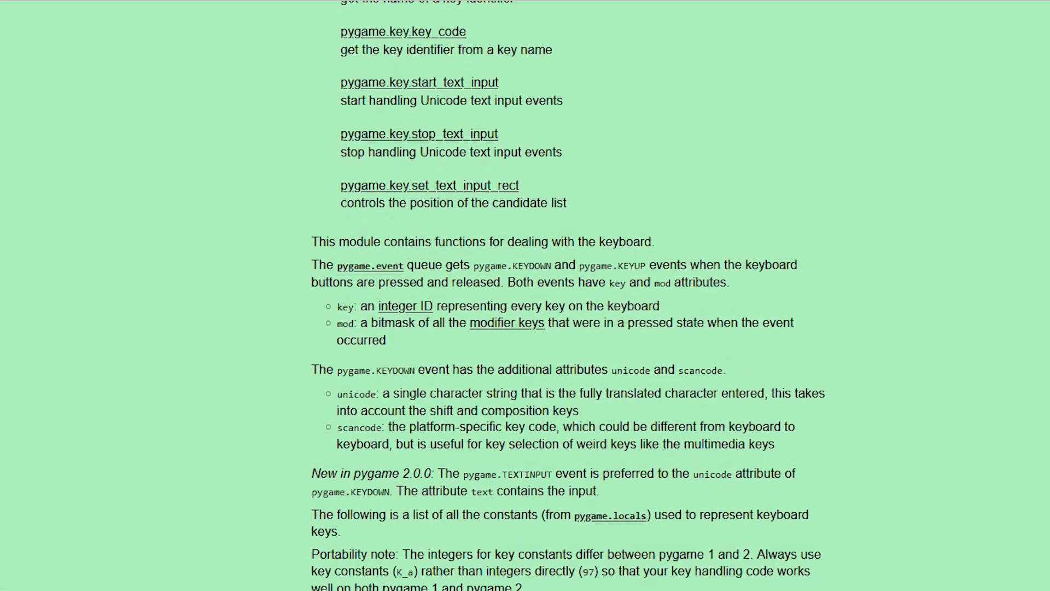
Scroll the pygame key constants table down to the letter keys.
scroll("down", 3)
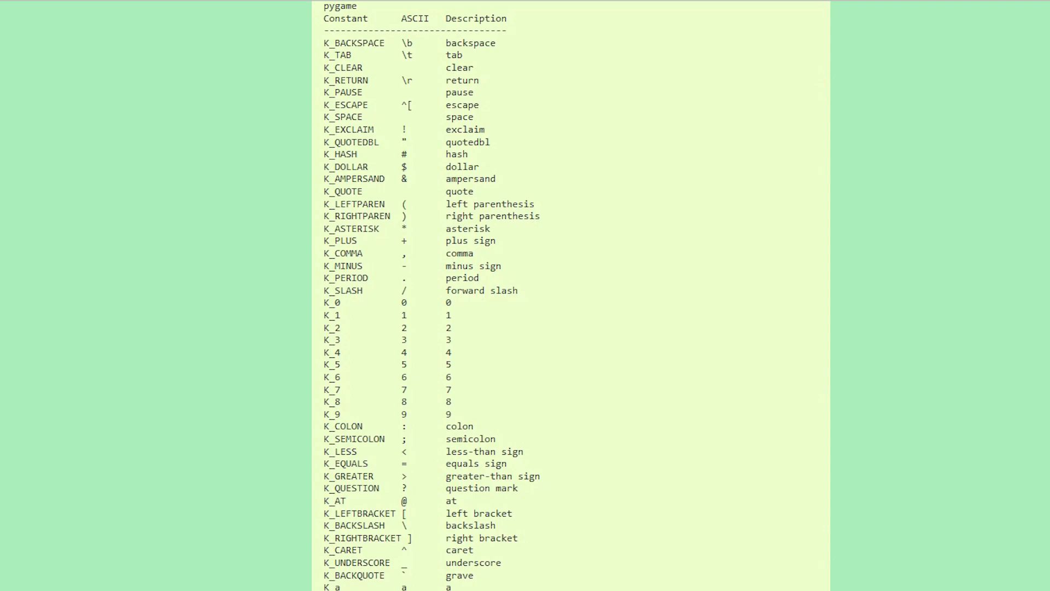
scroll("down", 3)
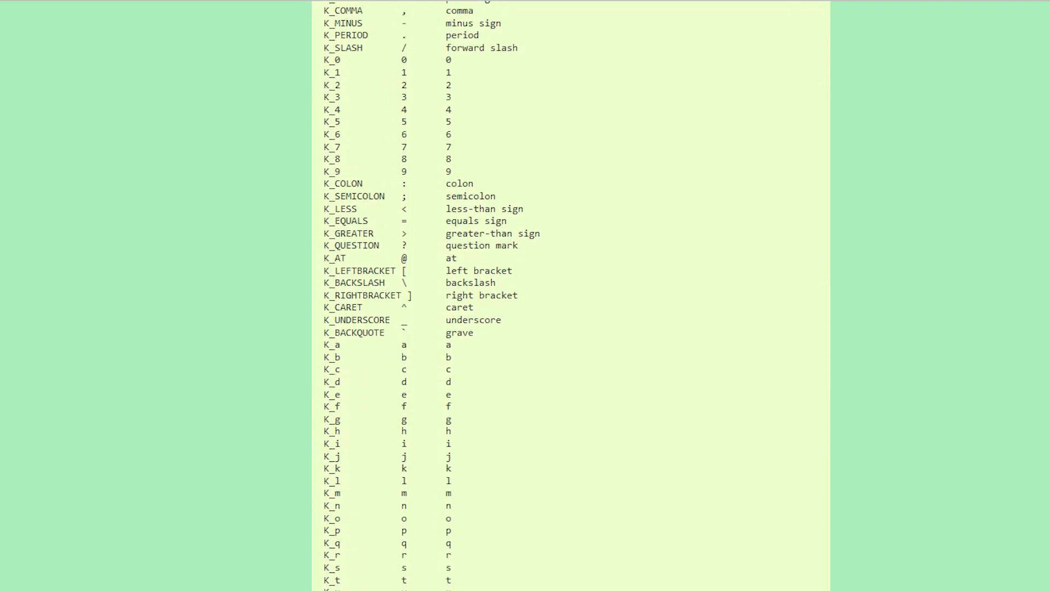
scroll("down", 3)
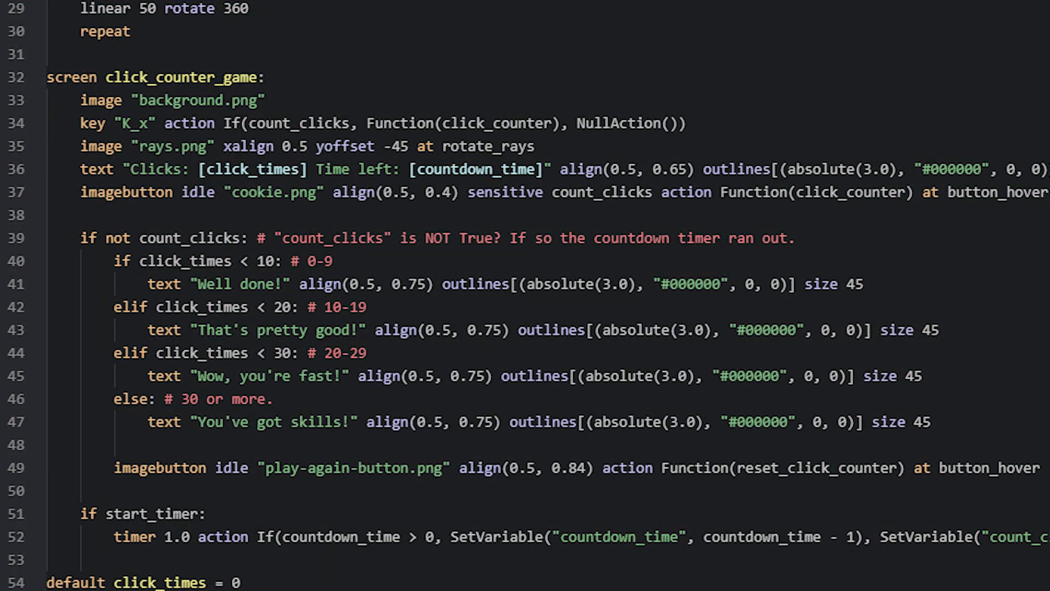
double_click(455, 123)
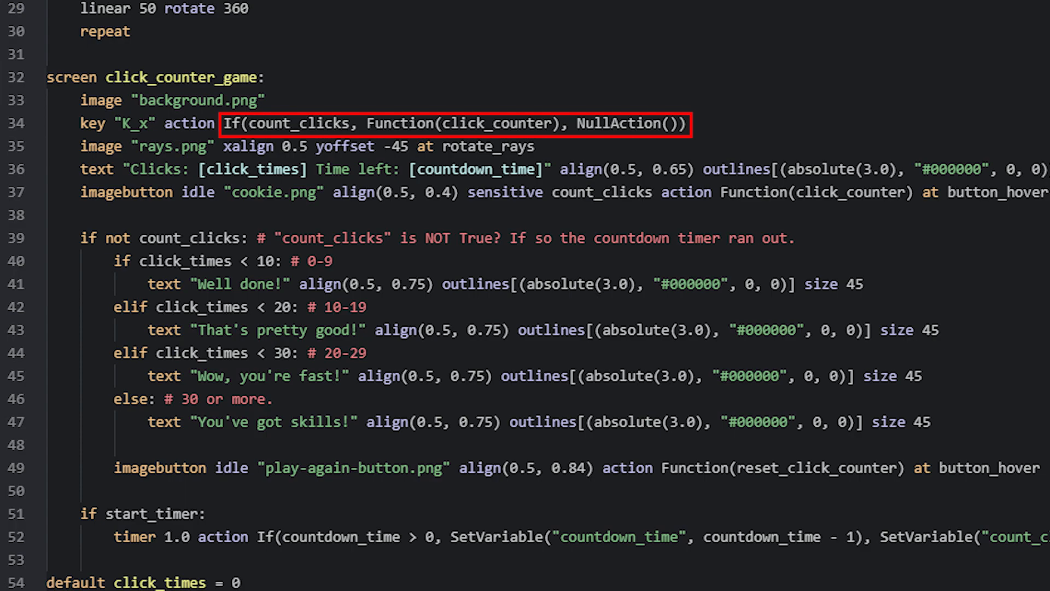
left_click(457, 123)
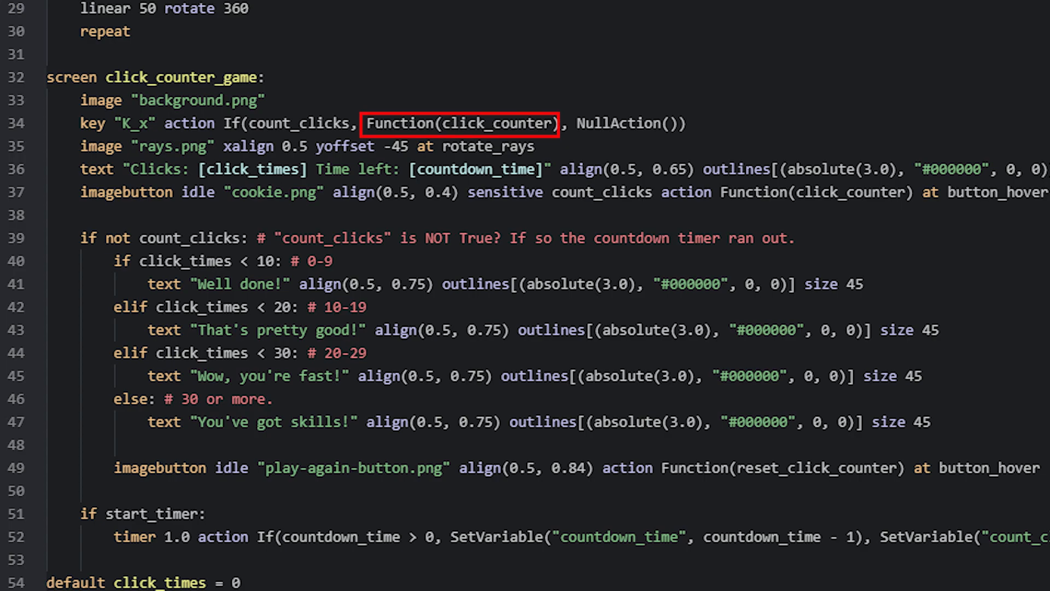
left_click(462, 123)
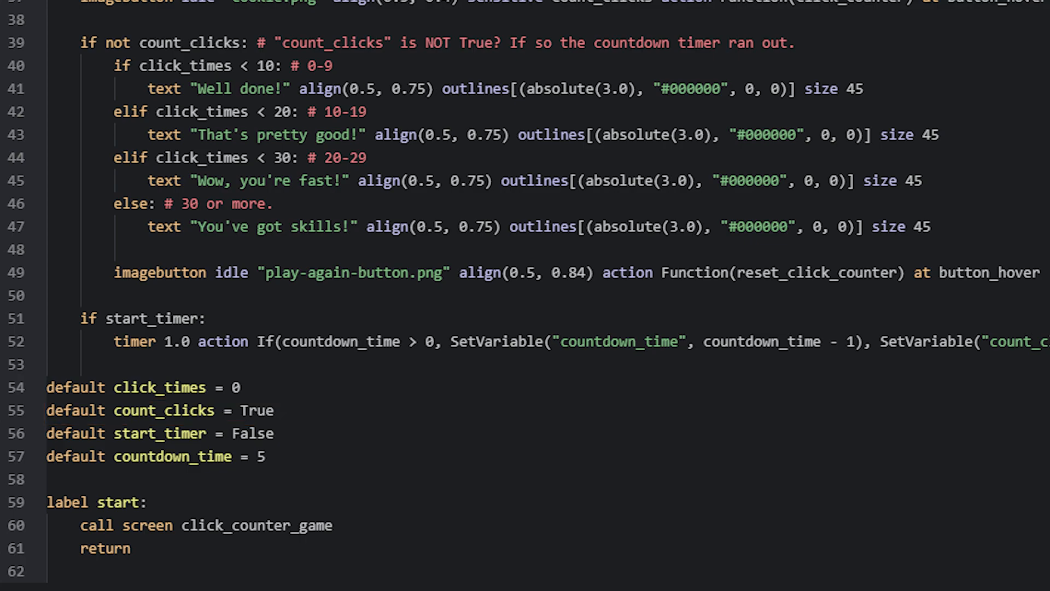
scroll("up", 3)
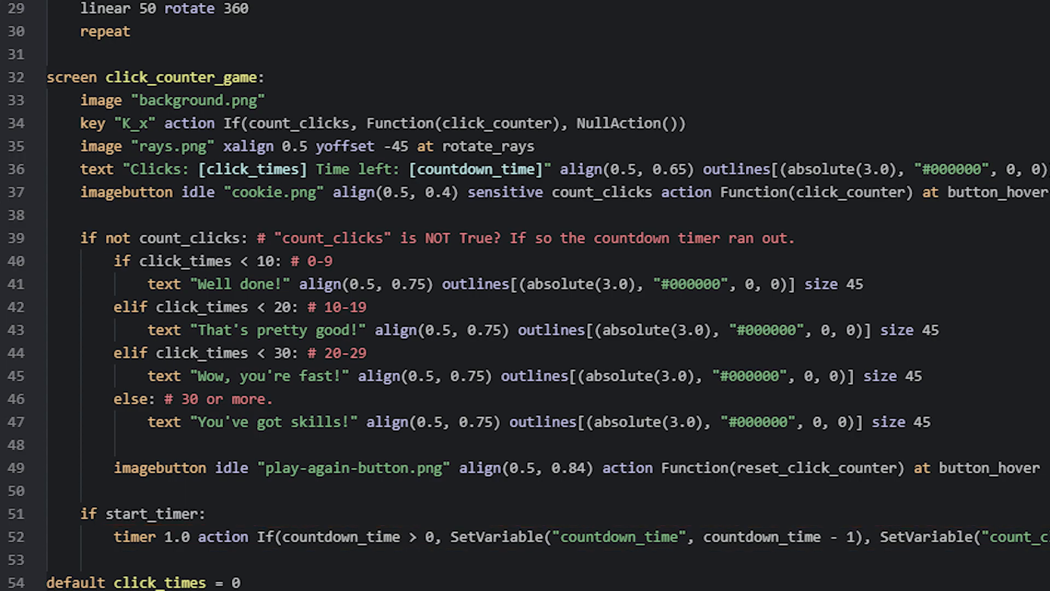
Launch the project from the Ren'Py launcher so the cookie screen shows Clicks: 0 and Time left: 5.
scroll("right", 3)
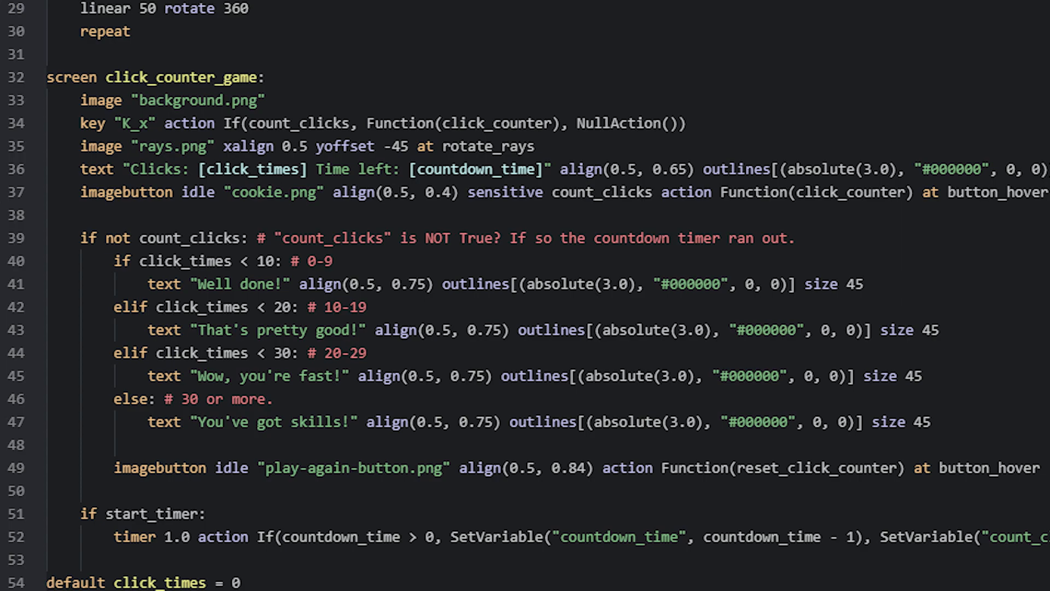
double_click(147, 514)
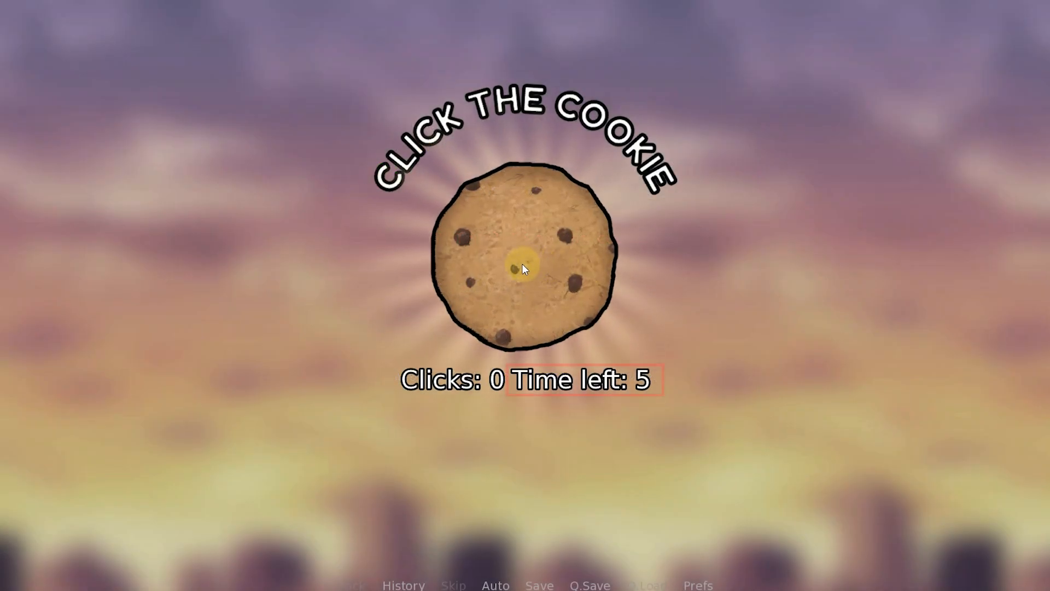
Click the cookie repeatedly so the counter climbs while the countdown runs.
left_click(524, 267)
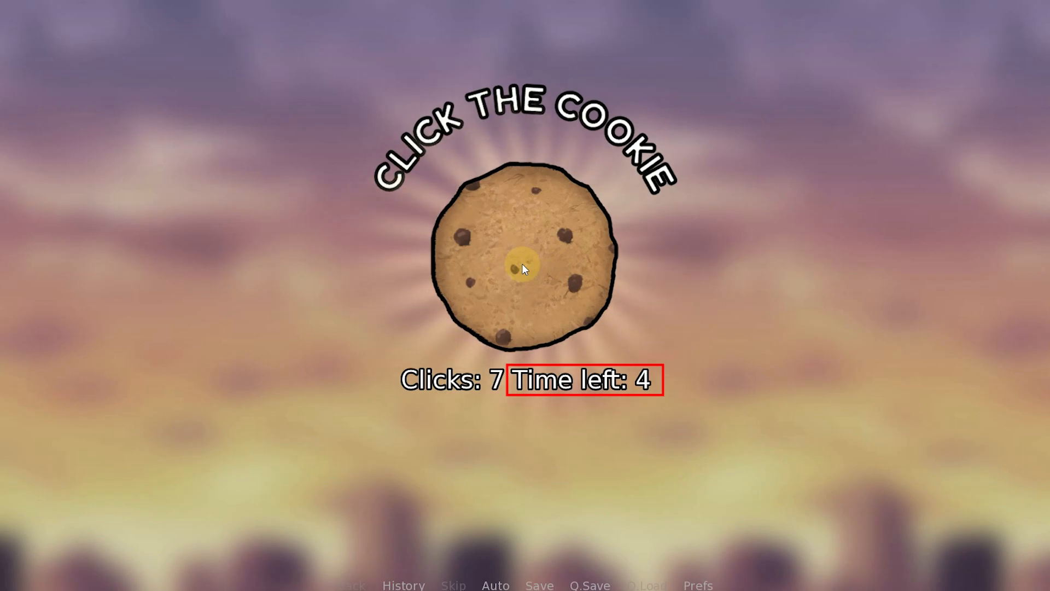
left_click(524, 261)
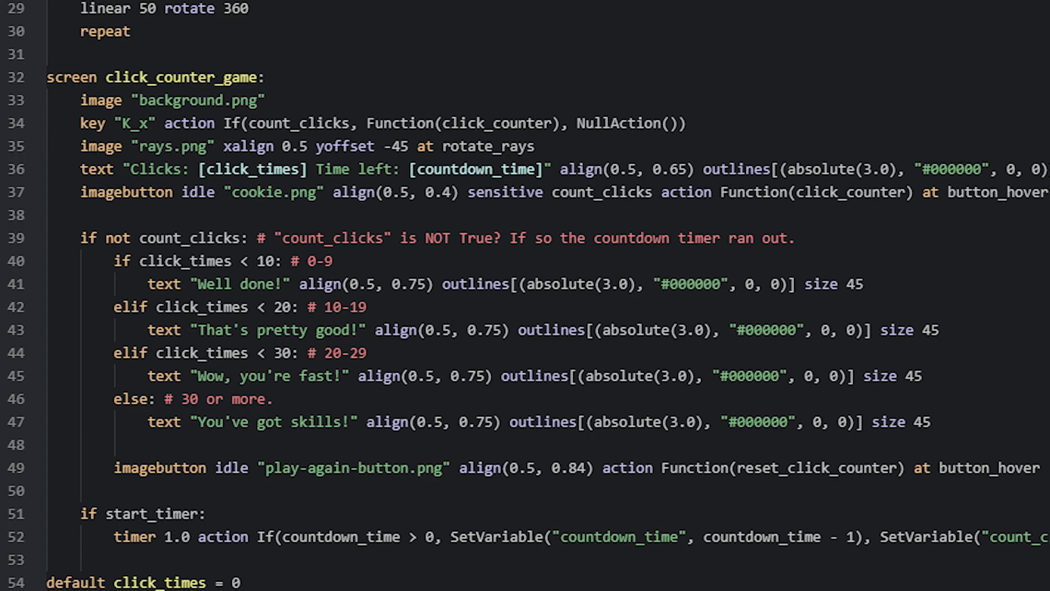
double_click(602, 192)
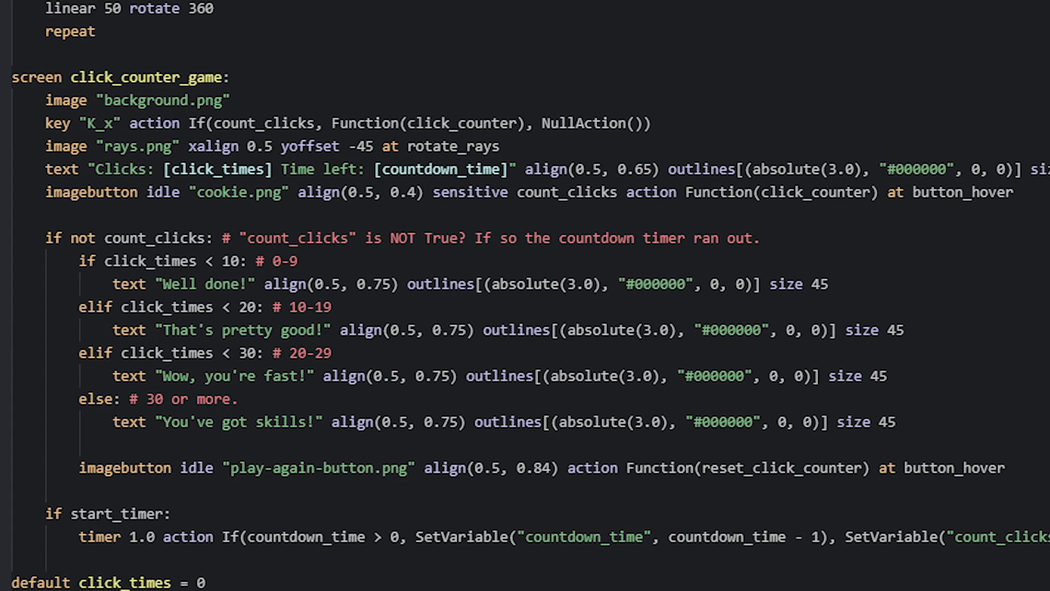
Relaunch the game and play a round to 27 clicks until the timer hits 0.
double_click(964, 194)
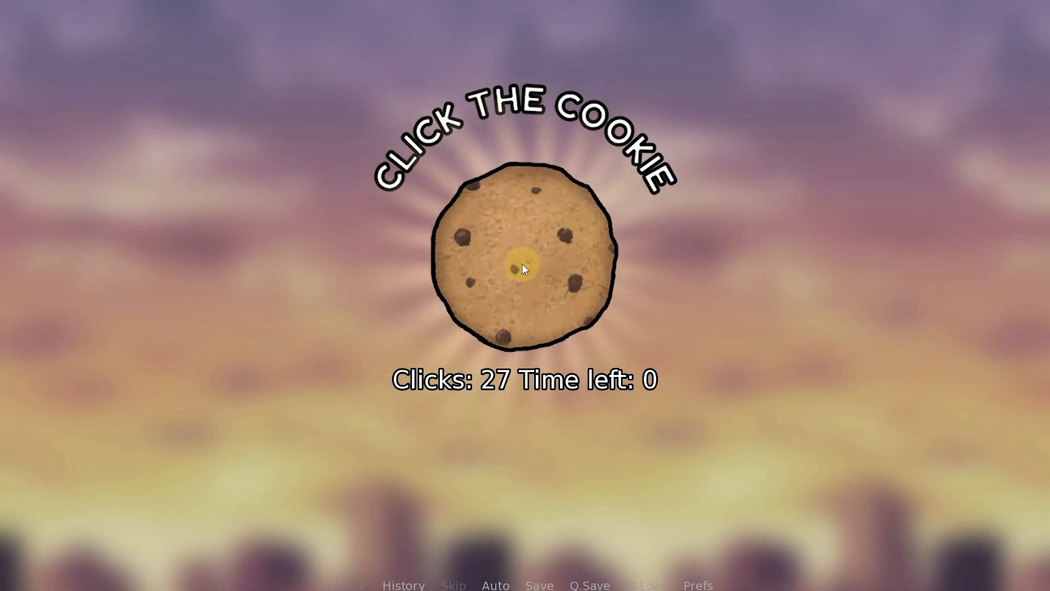
Leave the finished round and return to the click_counter_game screen code in VS Code.
left_click(523, 261)
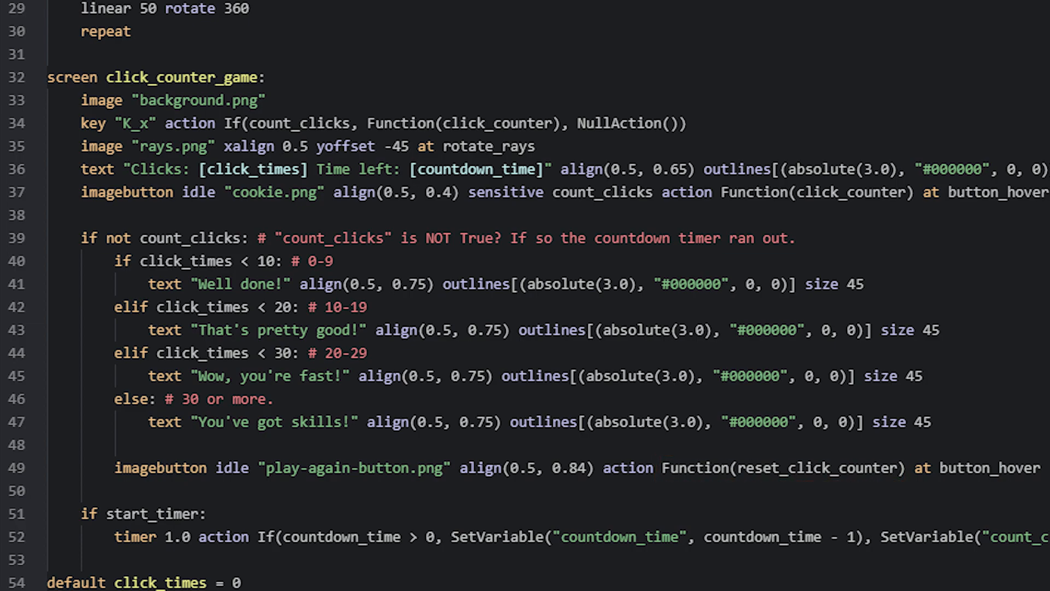
double_click(989, 468)
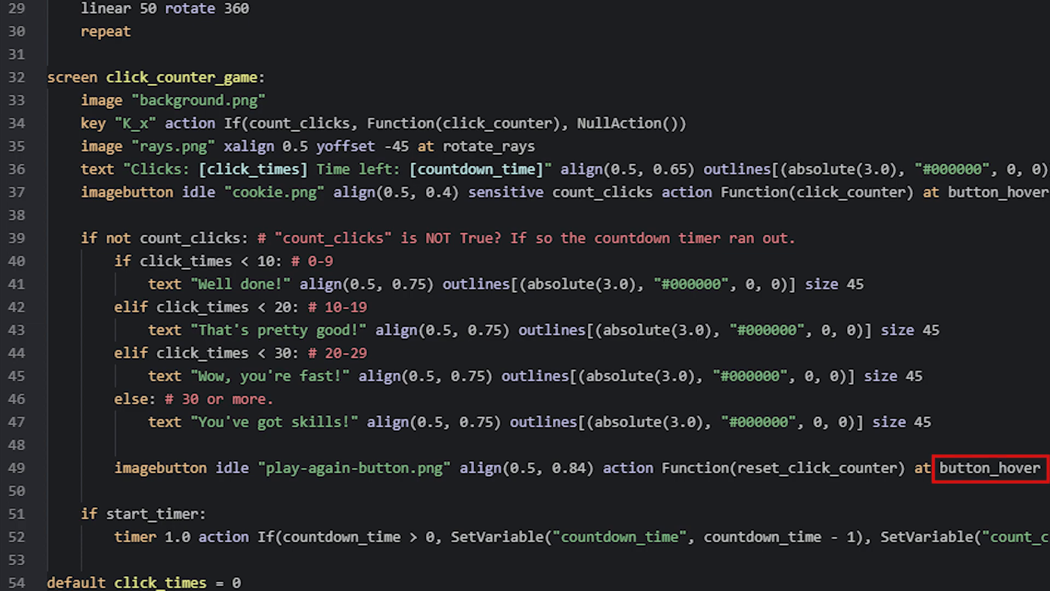